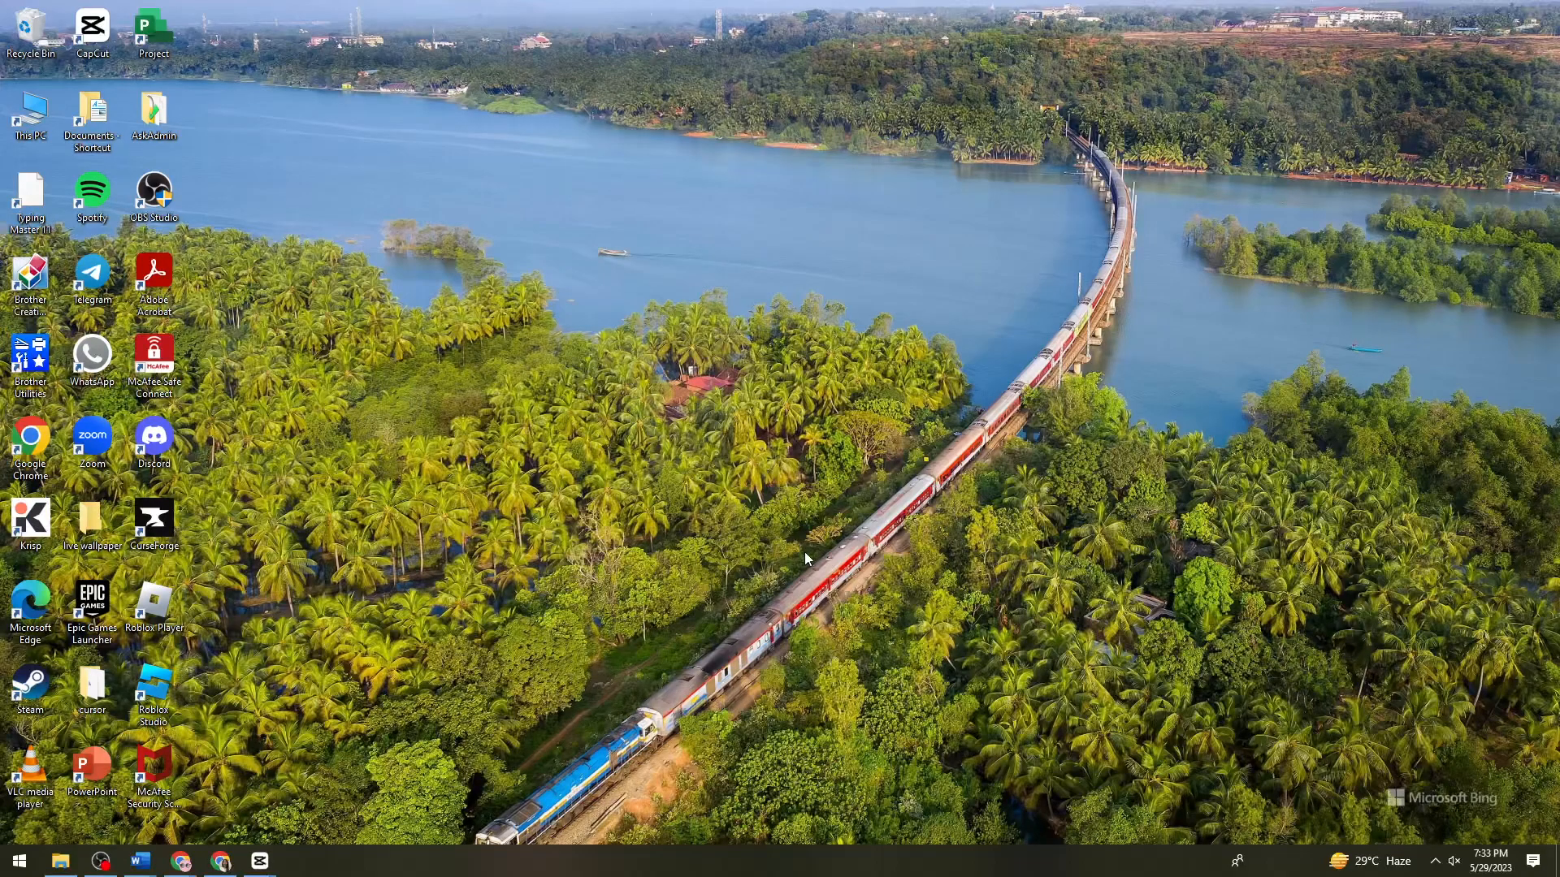
mouse_move(783, 517)
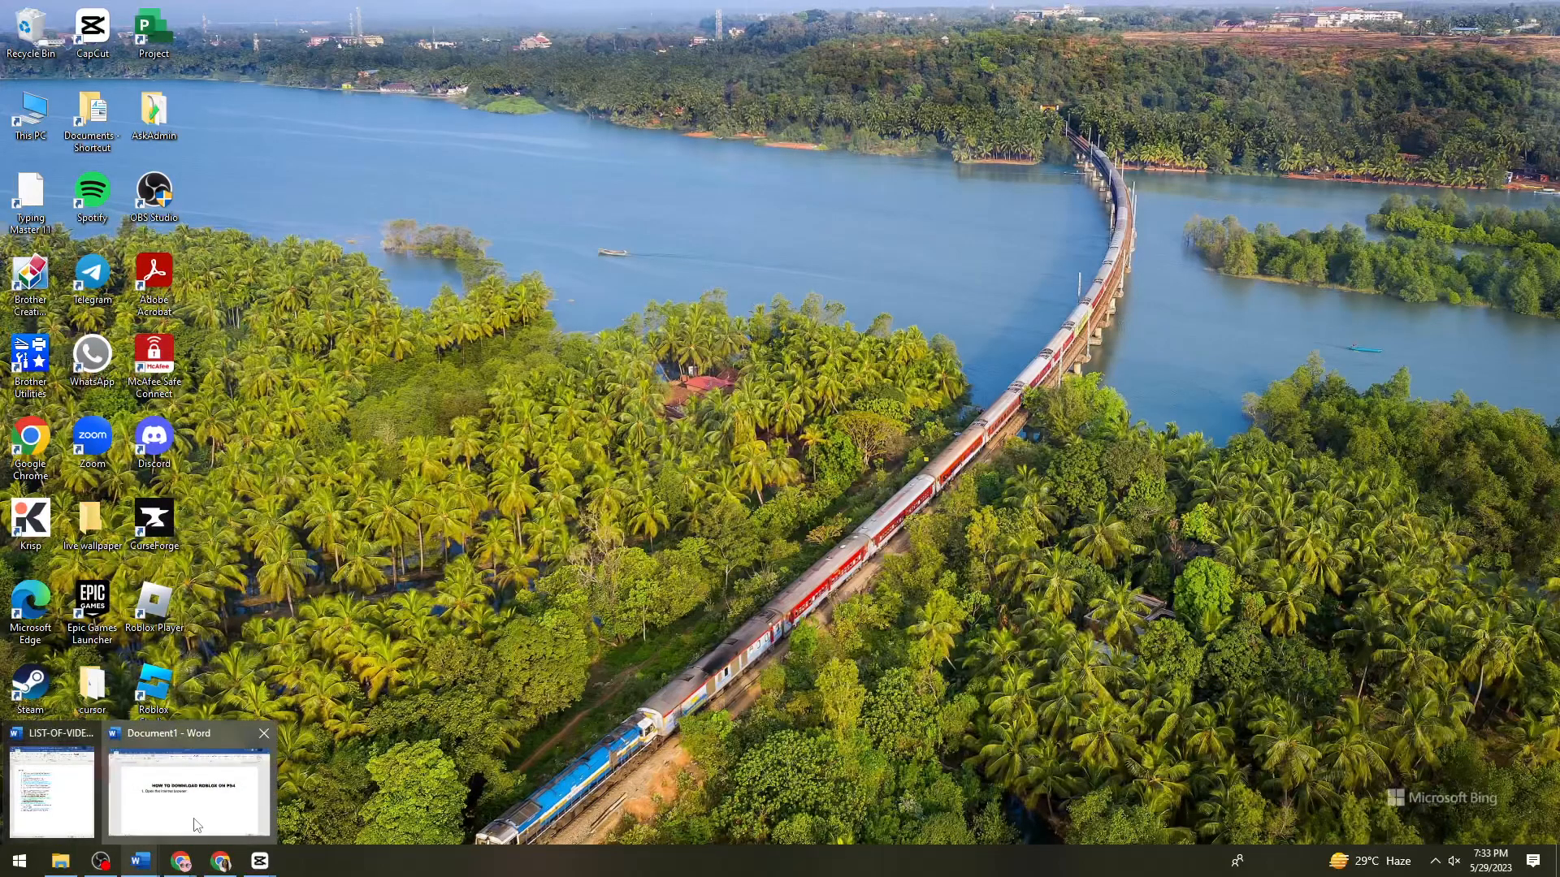
Step: Bring up the Document1 - Word window showing HOW TO DOWNLOAD ROBLOX ON PS4 and step 1
click(189, 787)
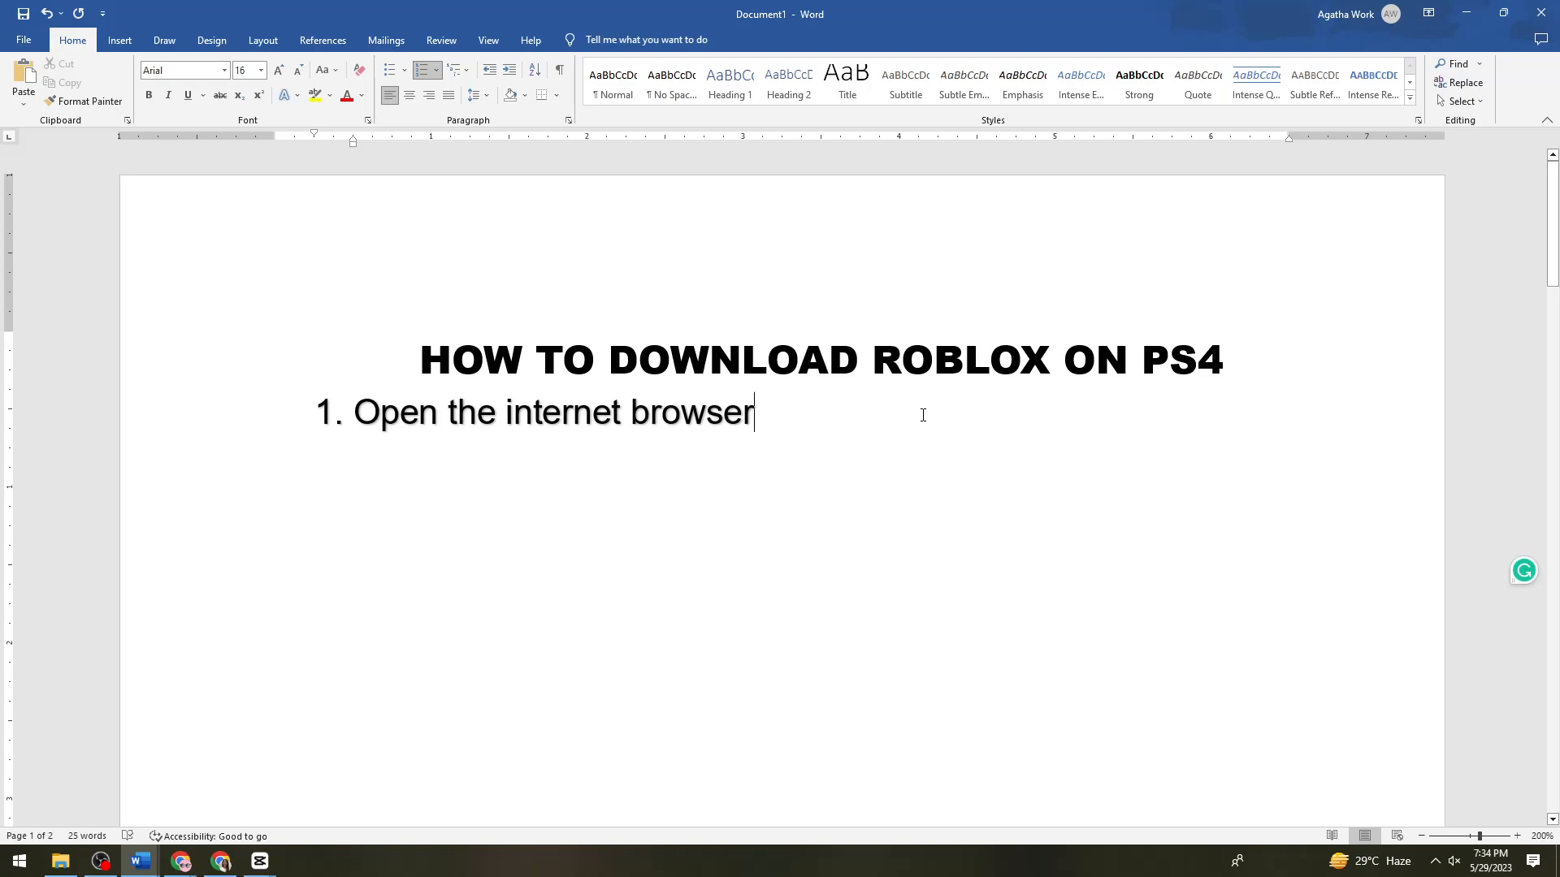
mouse_move(845, 402)
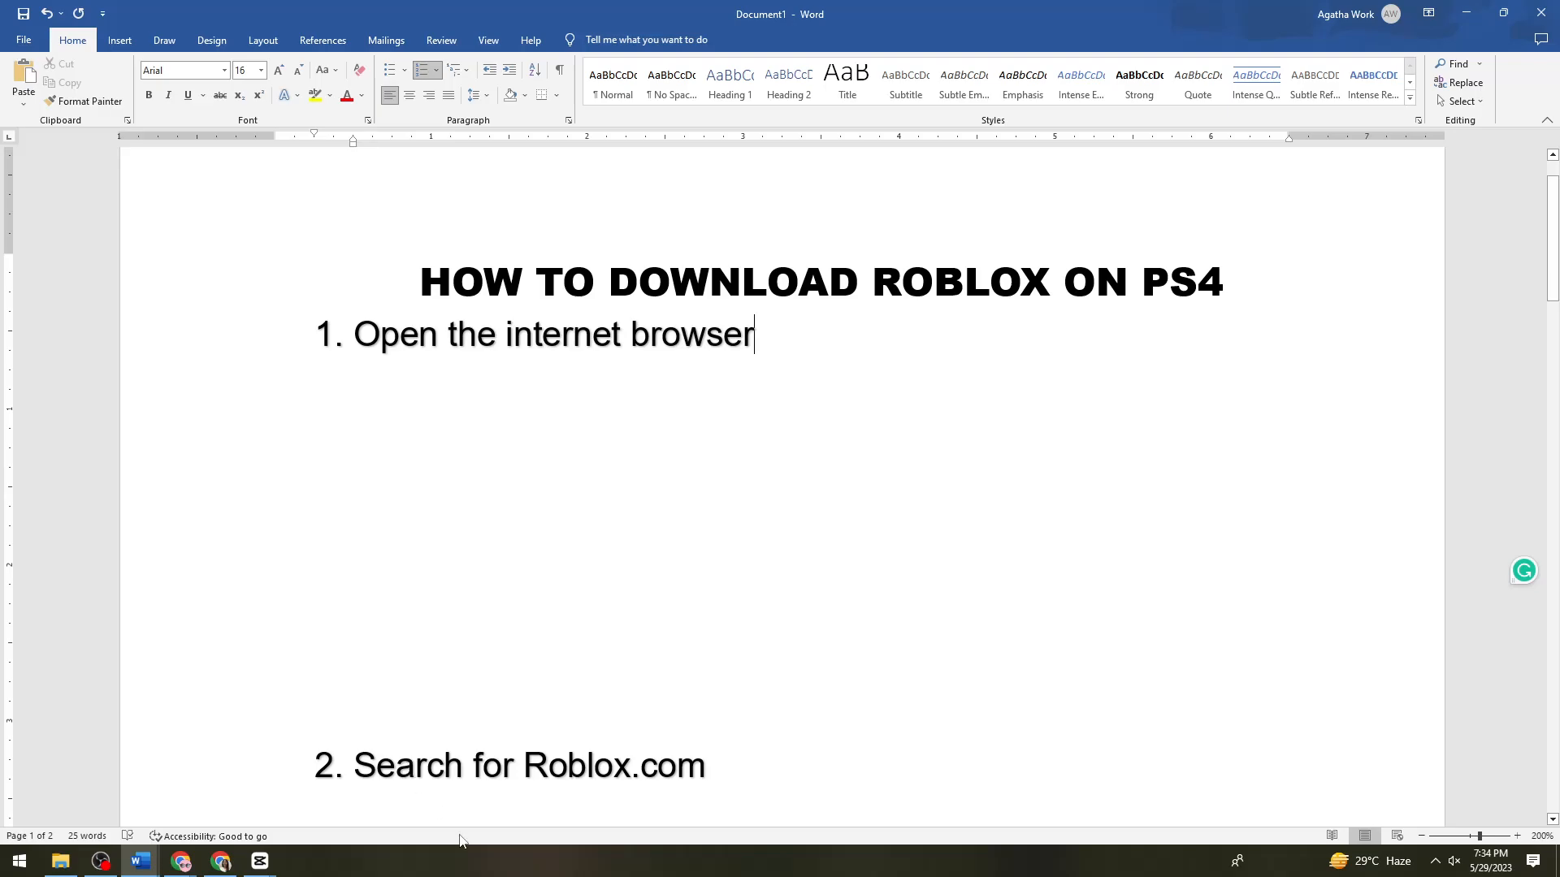
mouse_move(697, 619)
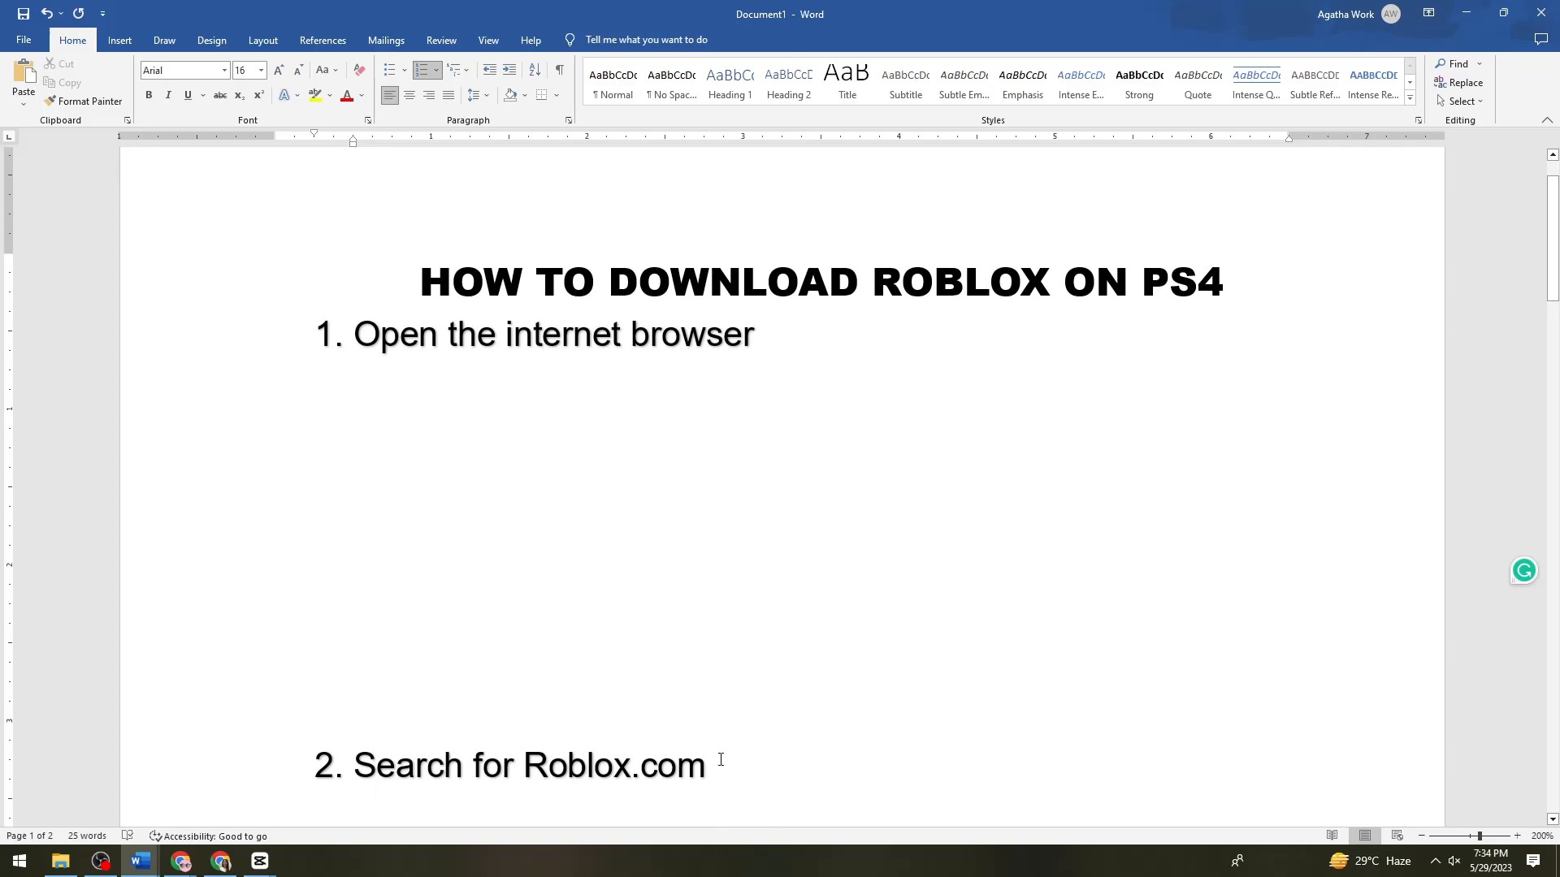
scroll(down, 3)
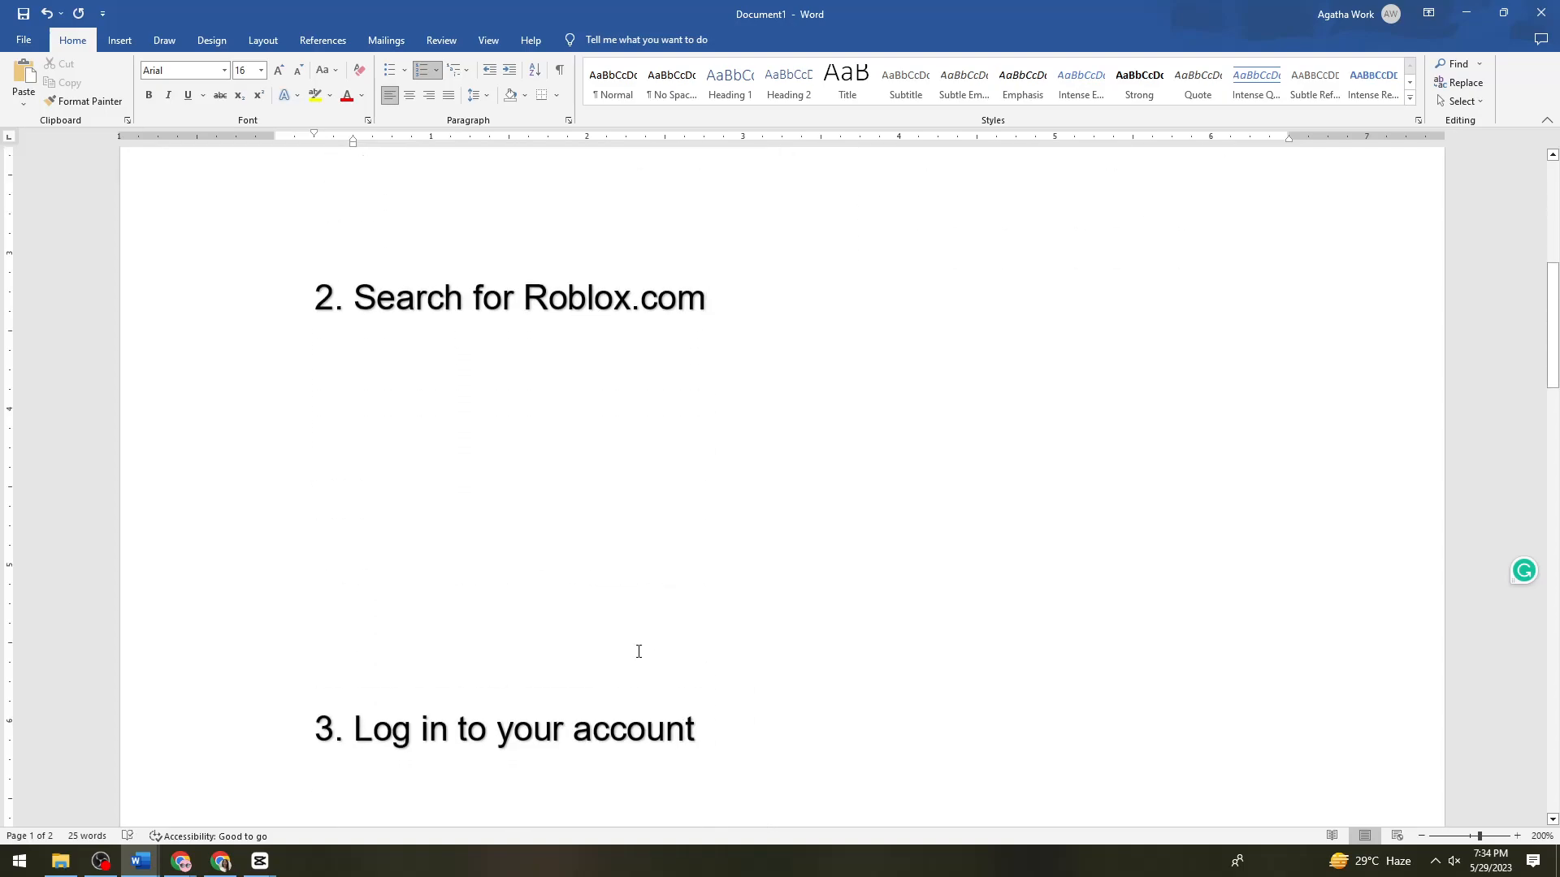
click(707, 298)
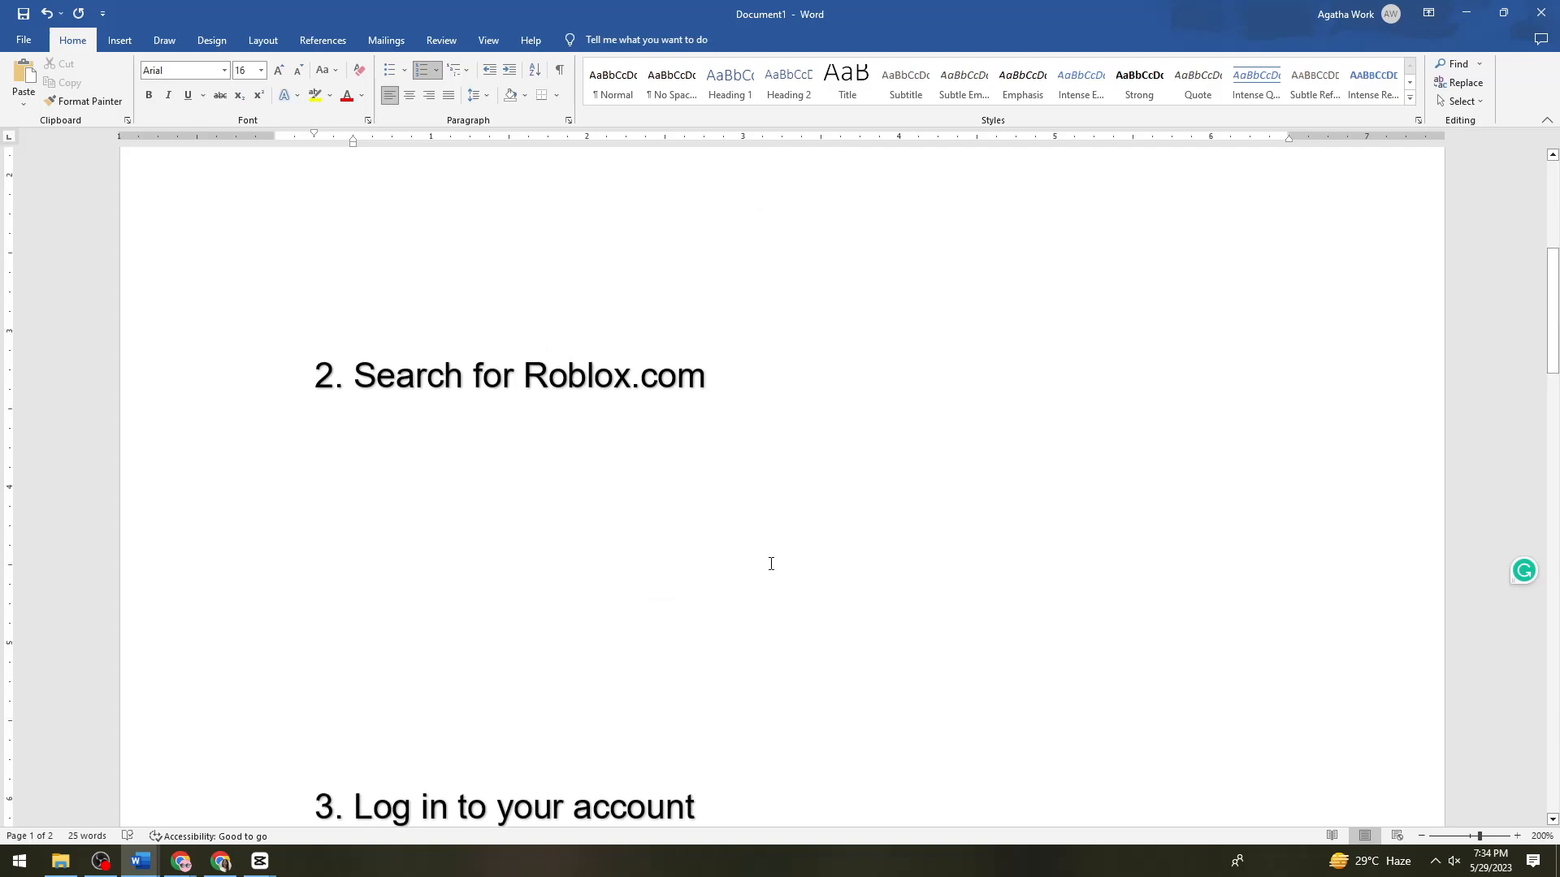
mouse_move(1078, 618)
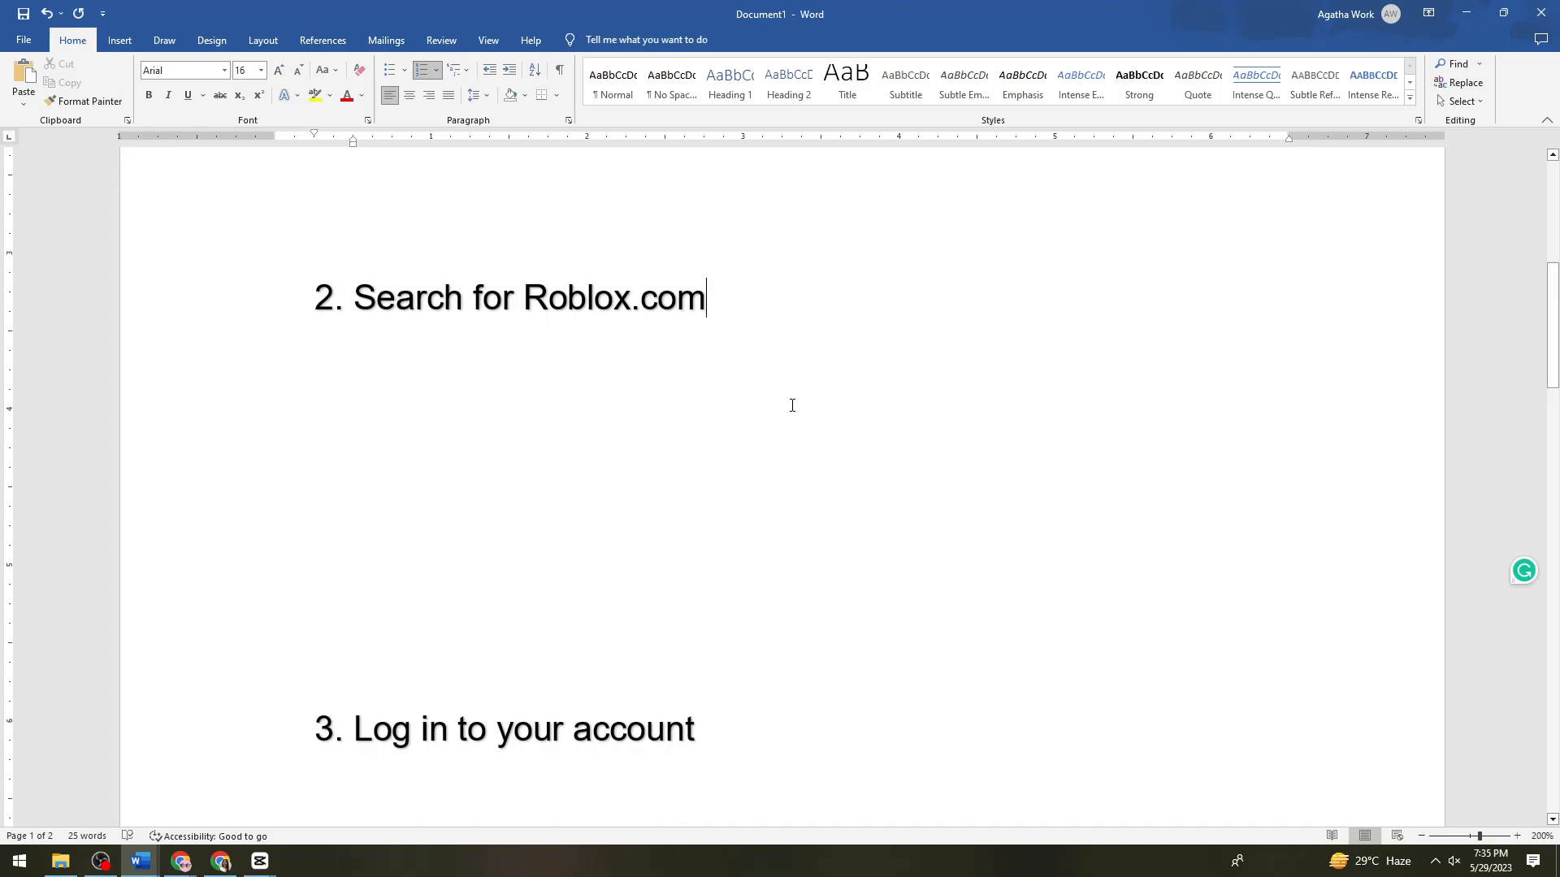
mouse_move(783, 424)
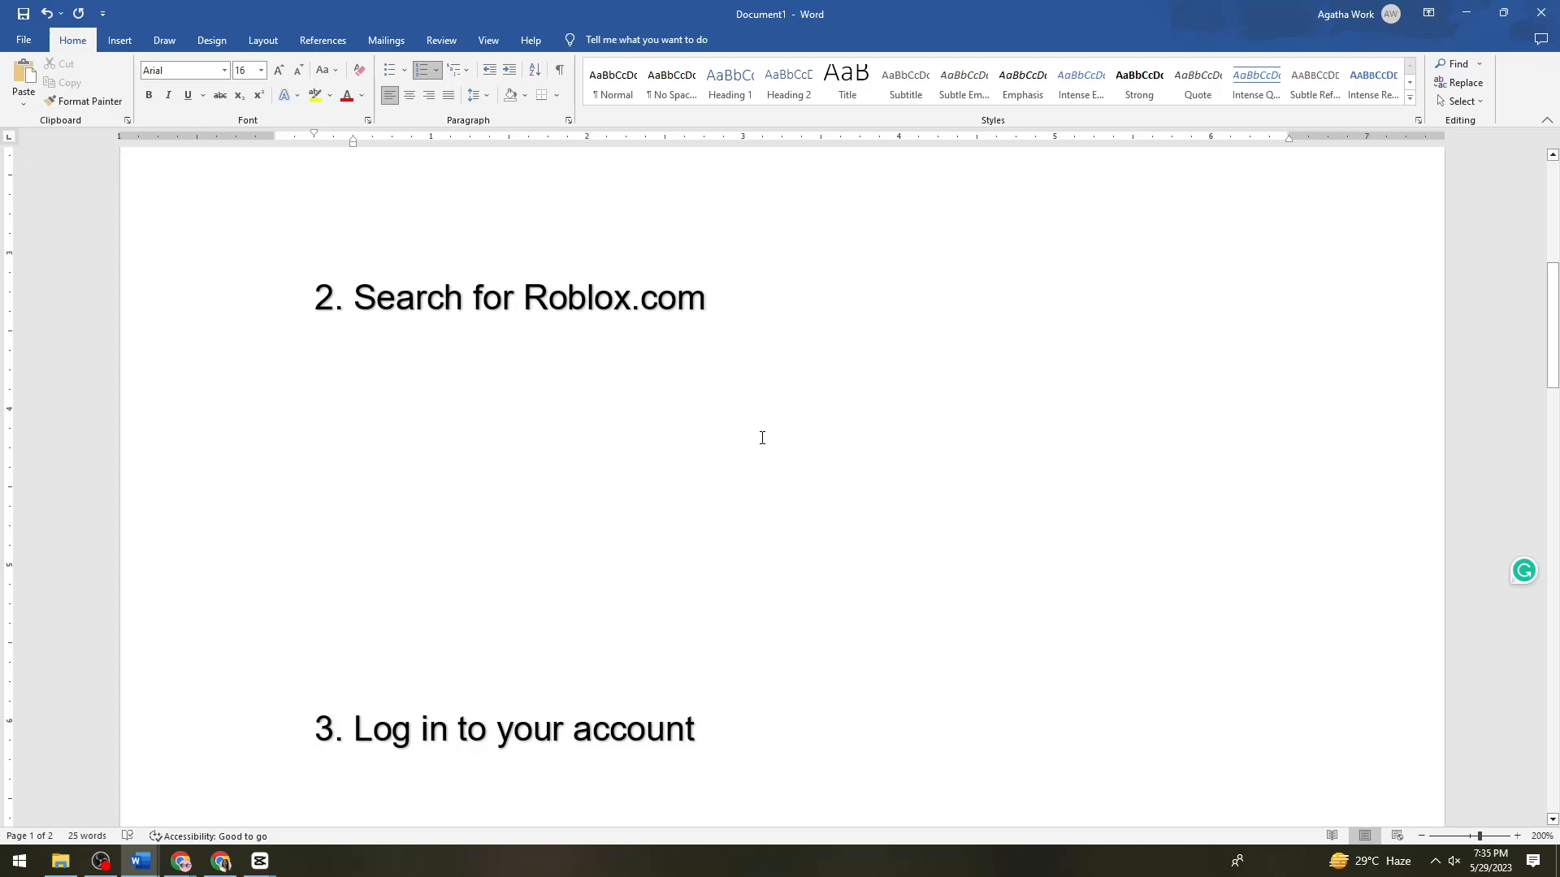
mouse_move(777, 450)
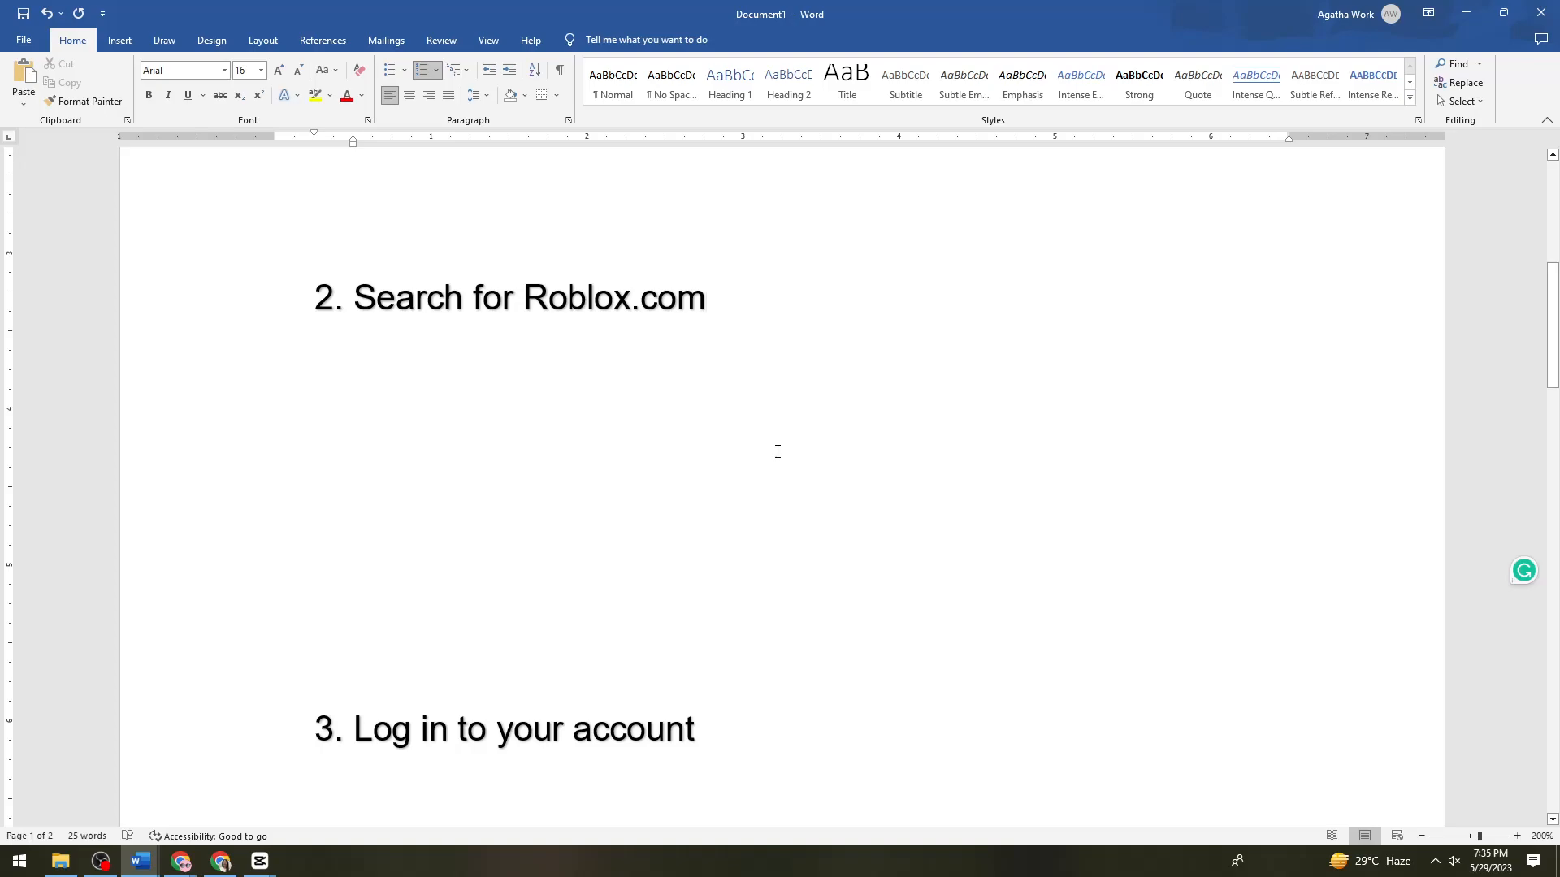
click(705, 297)
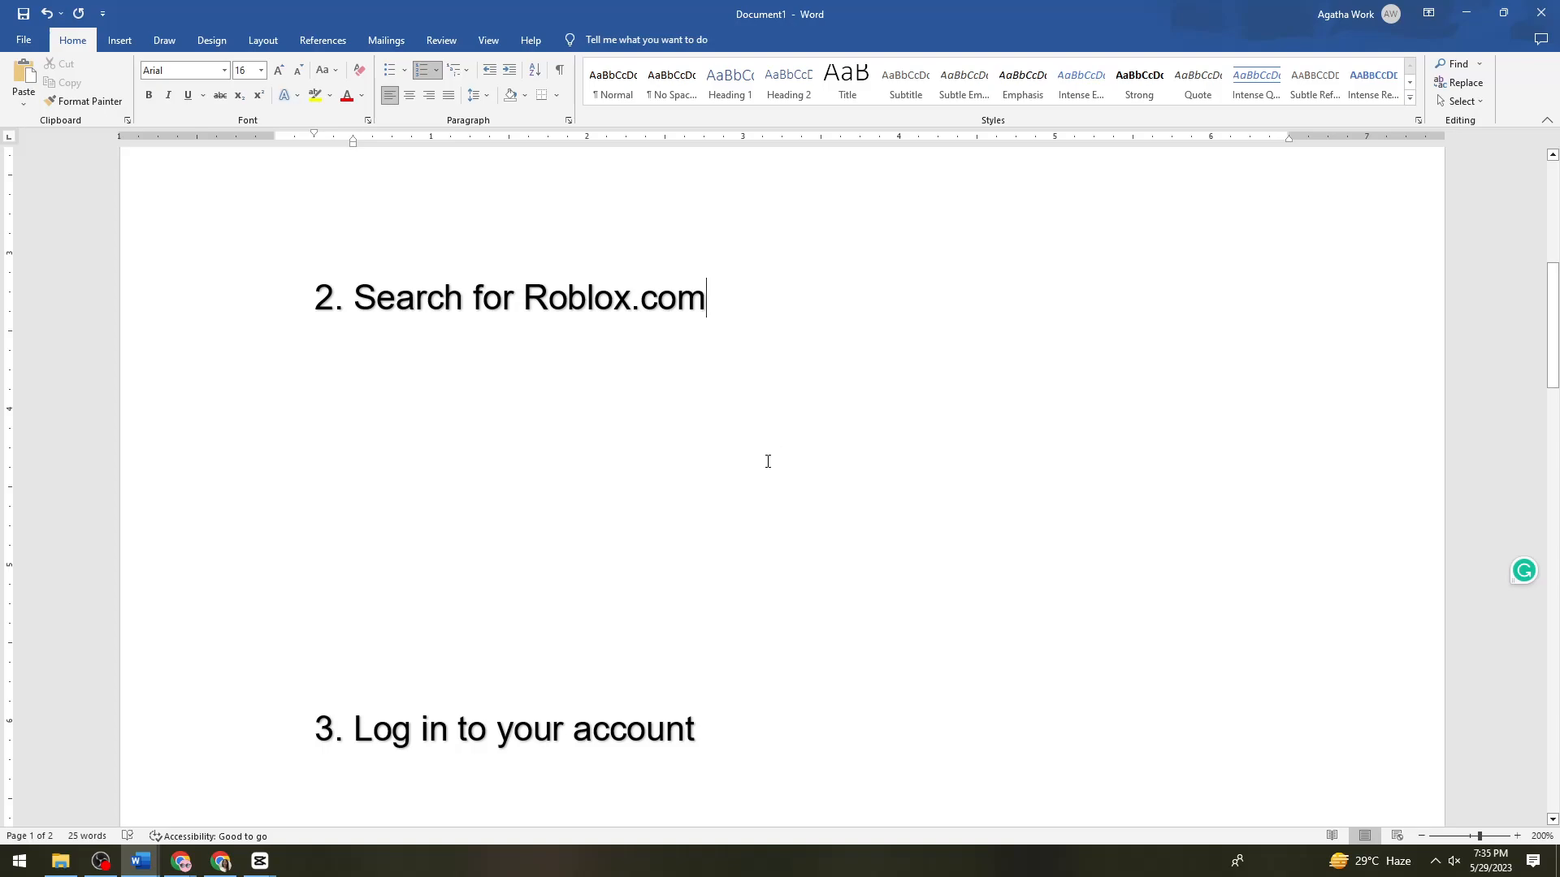
scroll(down, 3)
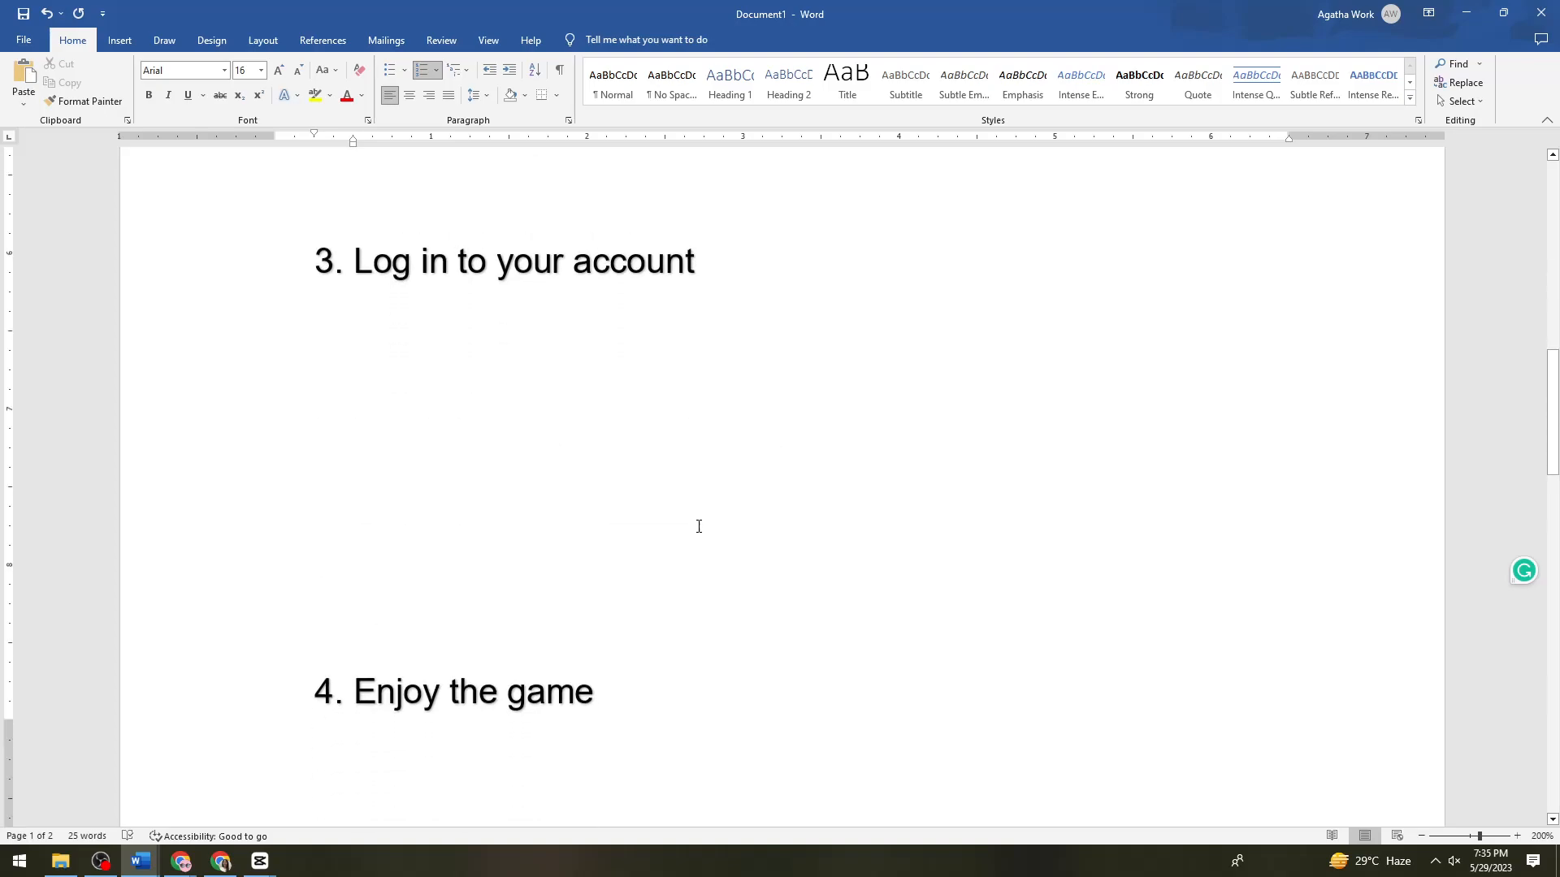
mouse_move(620, 561)
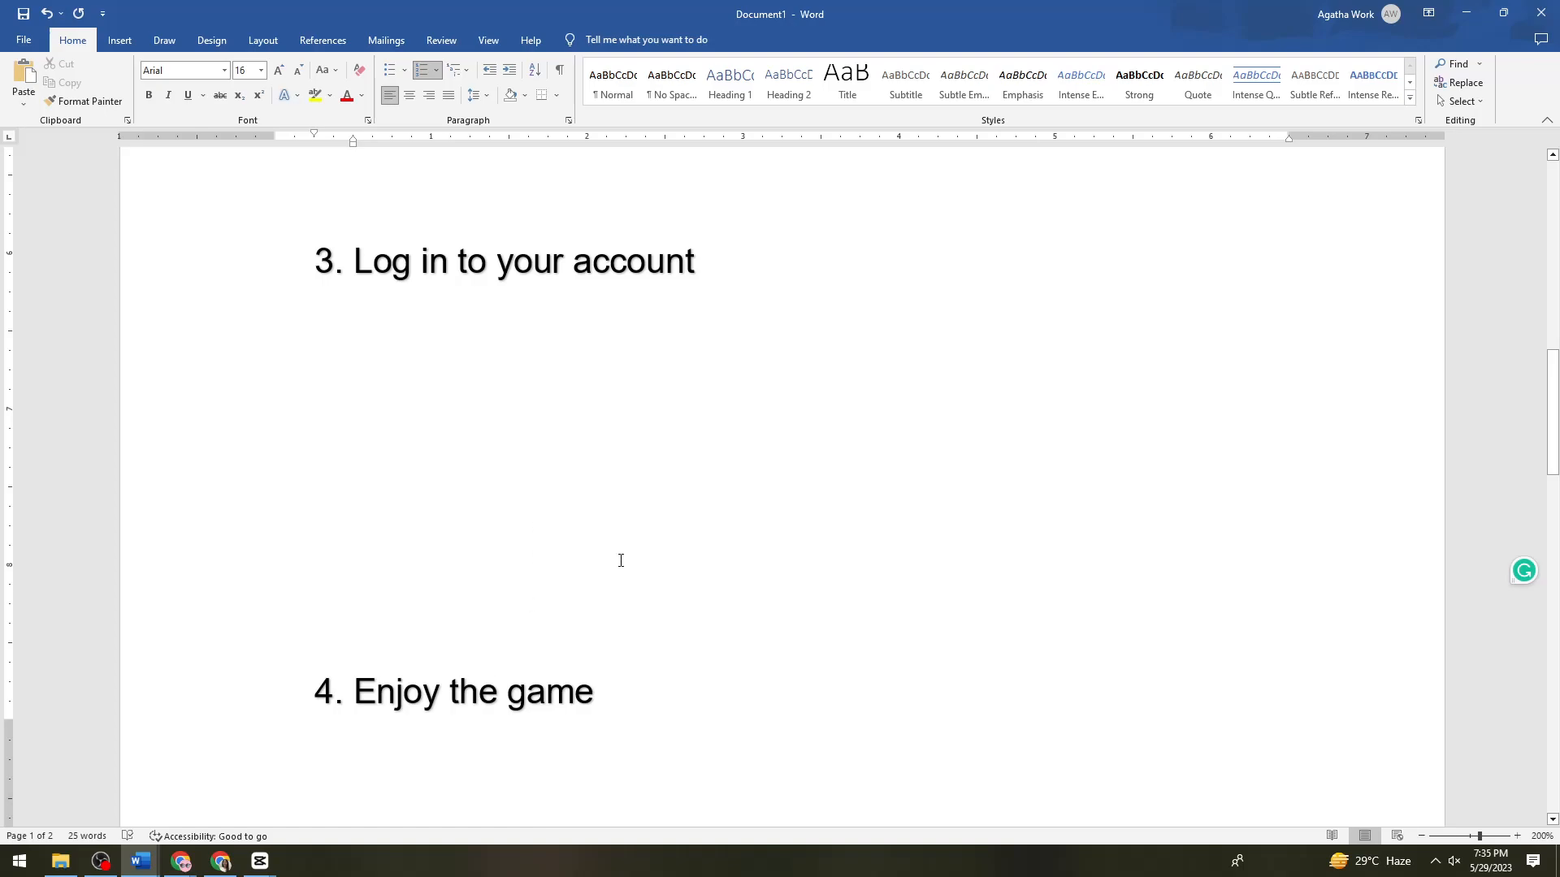
scroll(down, 3)
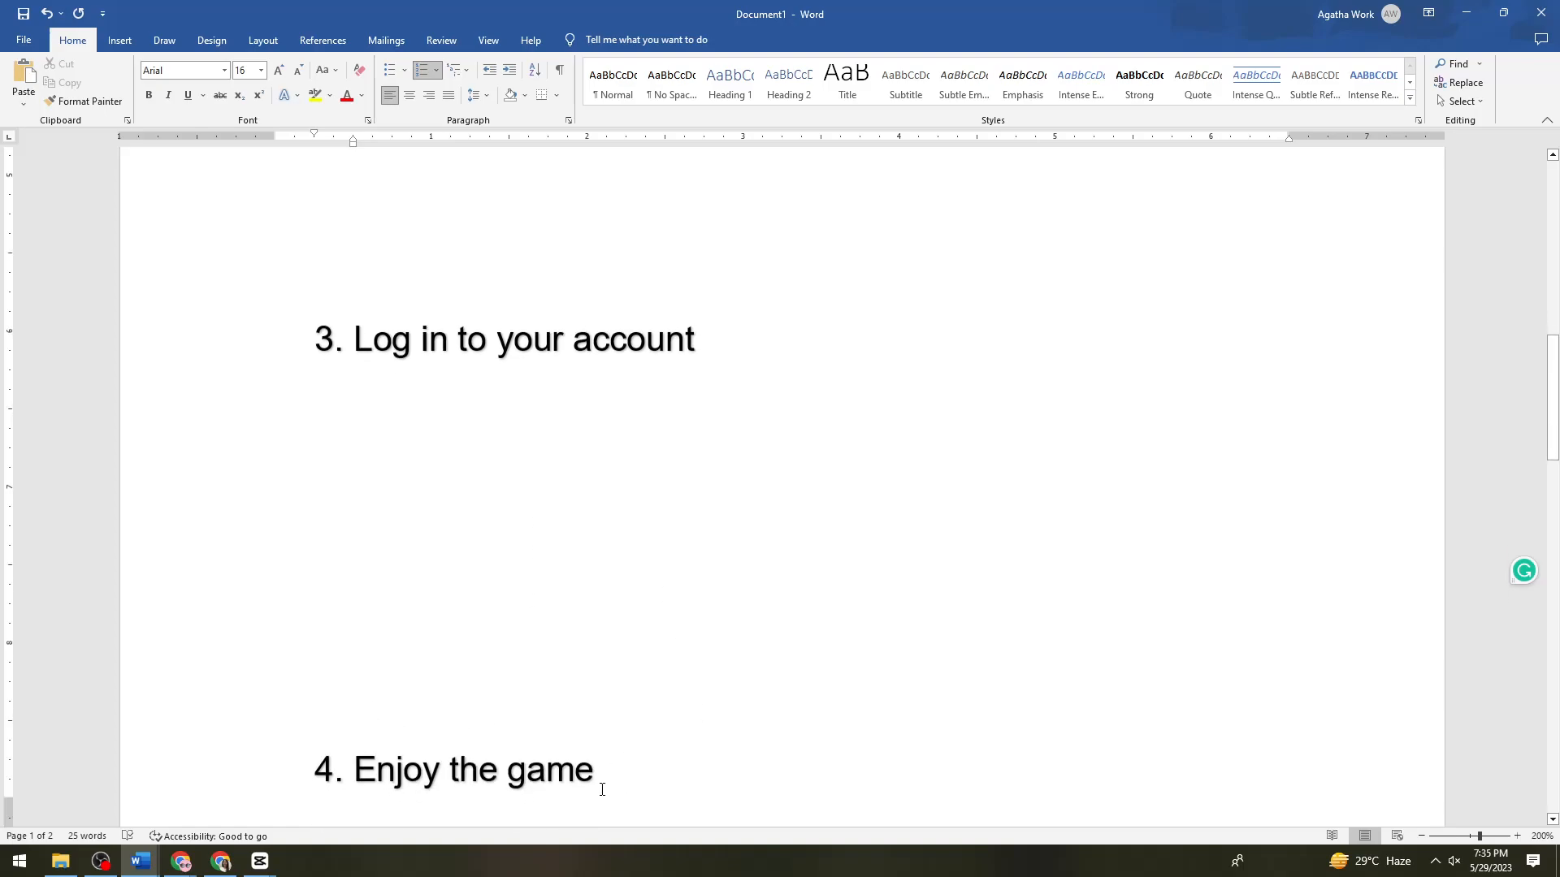
scroll(up, 3)
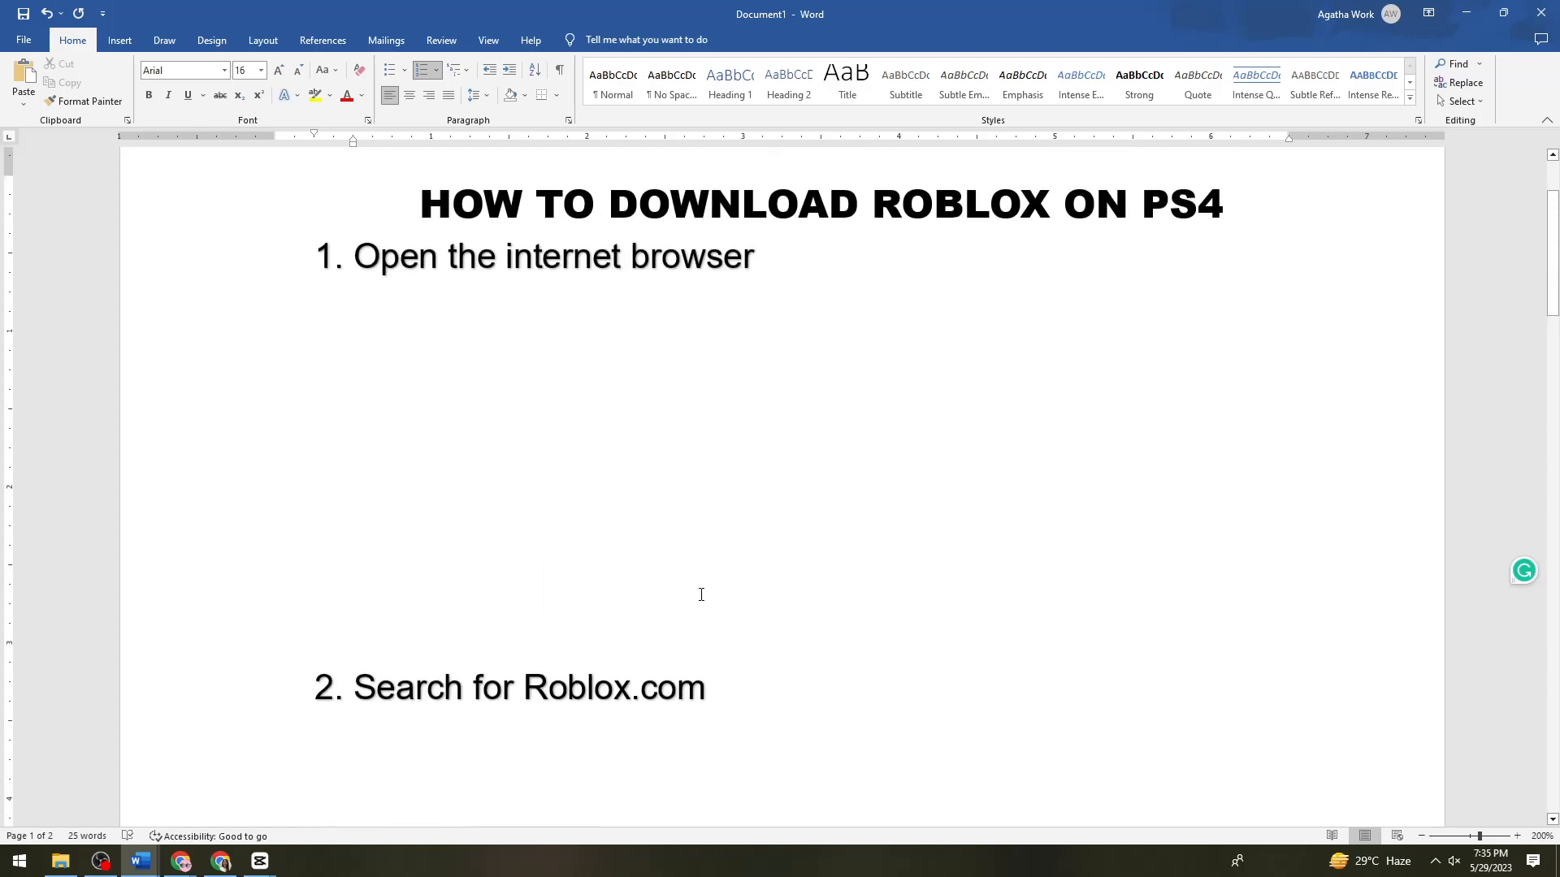
scroll(down, 3)
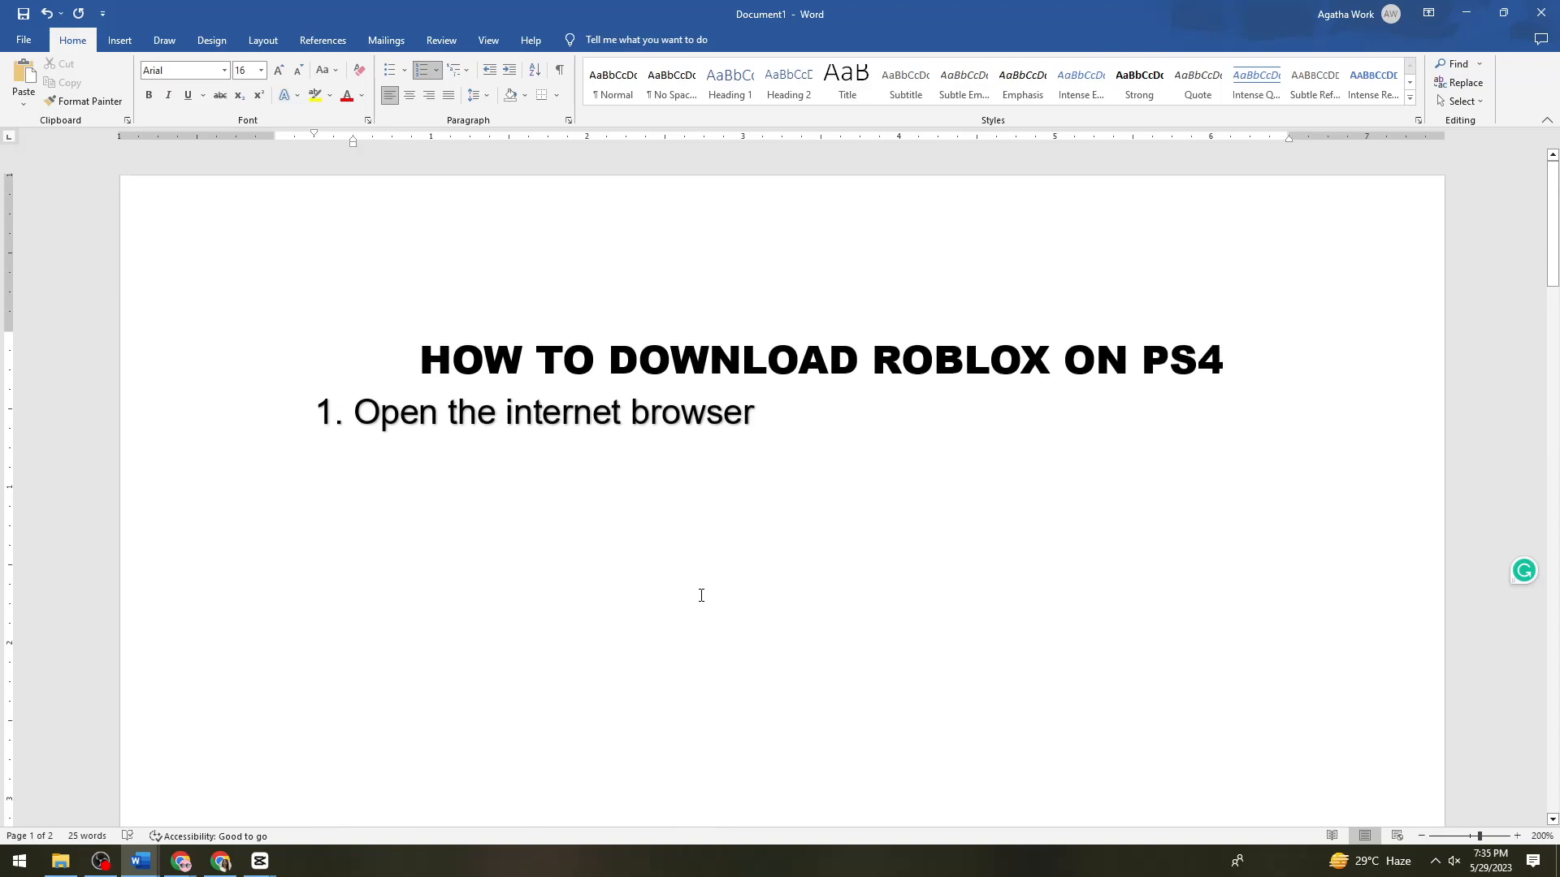